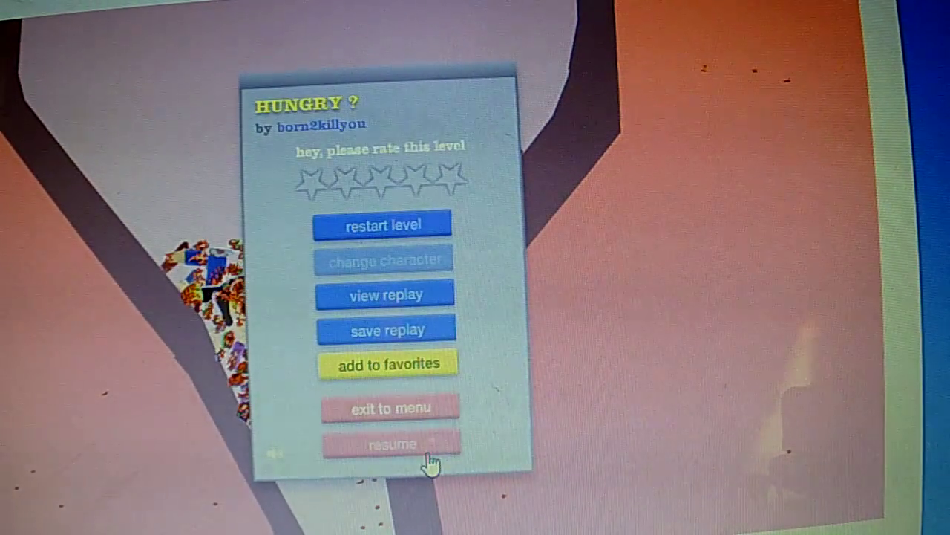
Step: Exit HUNGRY ? to the menu and pick 'SO HARD ITS IMPOSSIB' from User Submitted Levels
{"action": "left_click", "coordinate": [389, 408]}
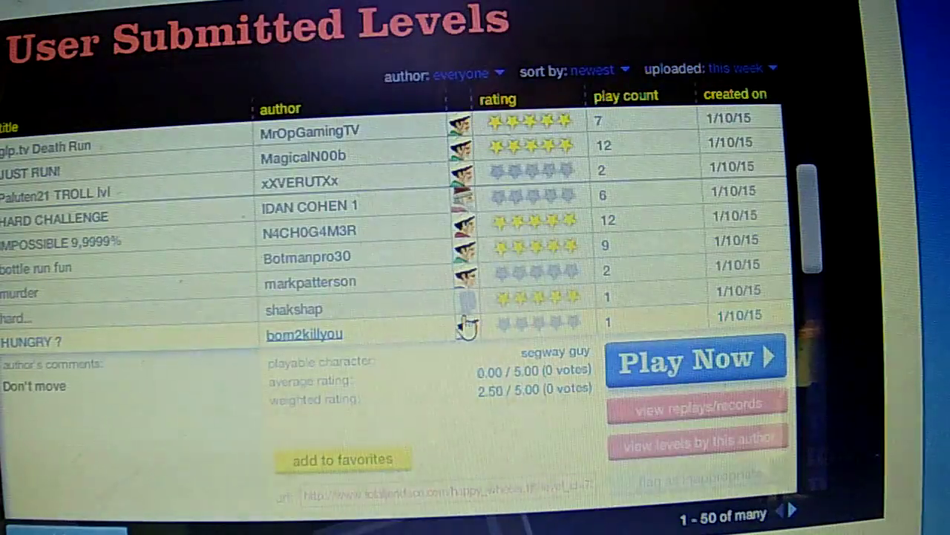
{"action": "mouse_move", "coordinate": [820, 323]}
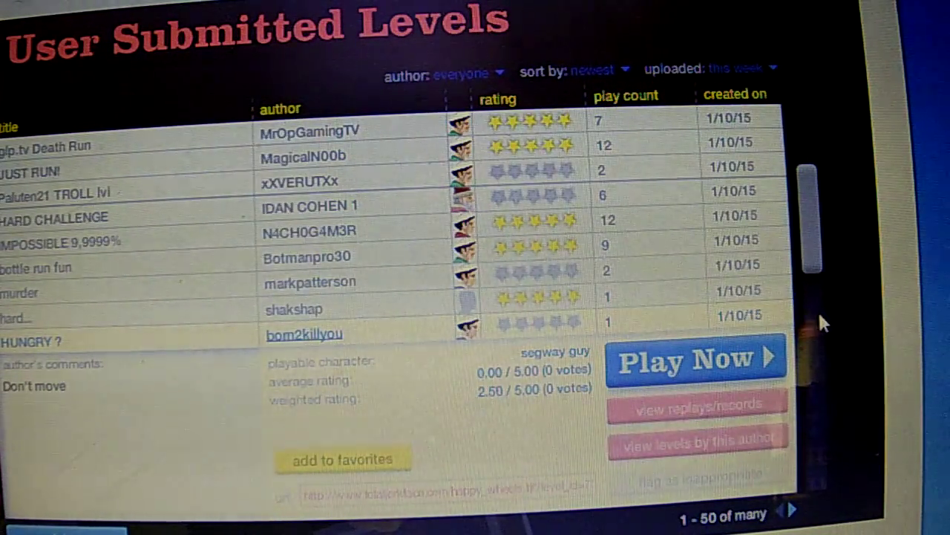
{"action": "scroll", "scroll_direction": "down", "scroll_amount": 3}
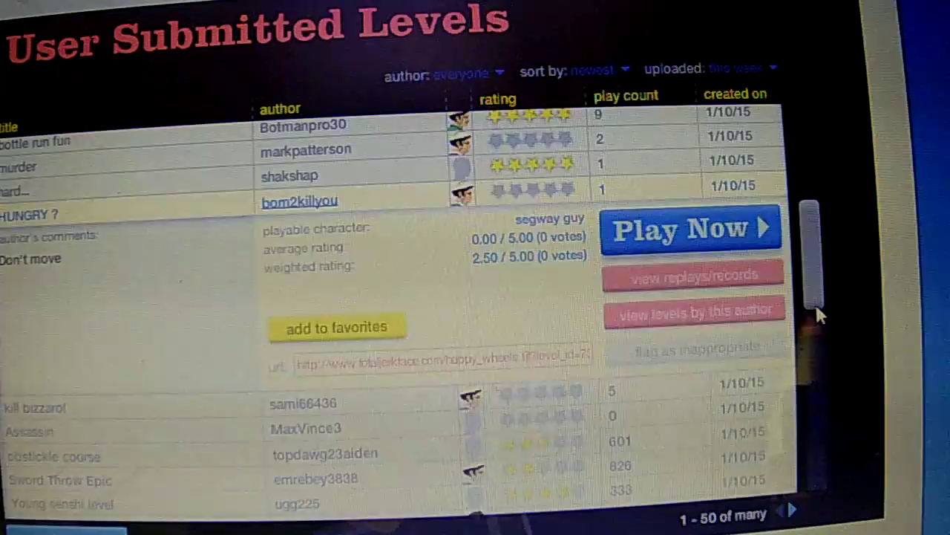
{"action": "scroll", "scroll_direction": "down", "scroll_amount": 3}
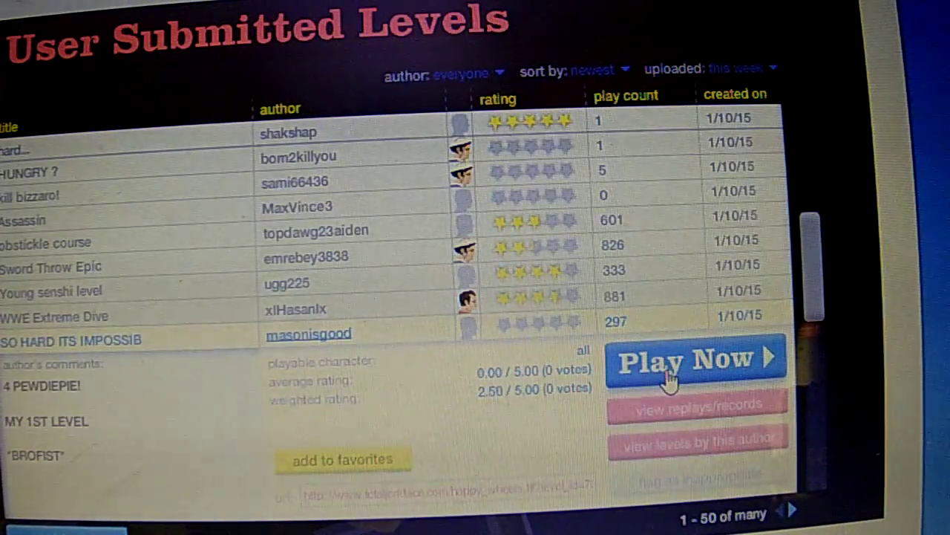
Step: Launch 'SO HARD ITS IMPOSSIB', choose a character, play, and pause
{"action": "left_click", "coordinate": [690, 360]}
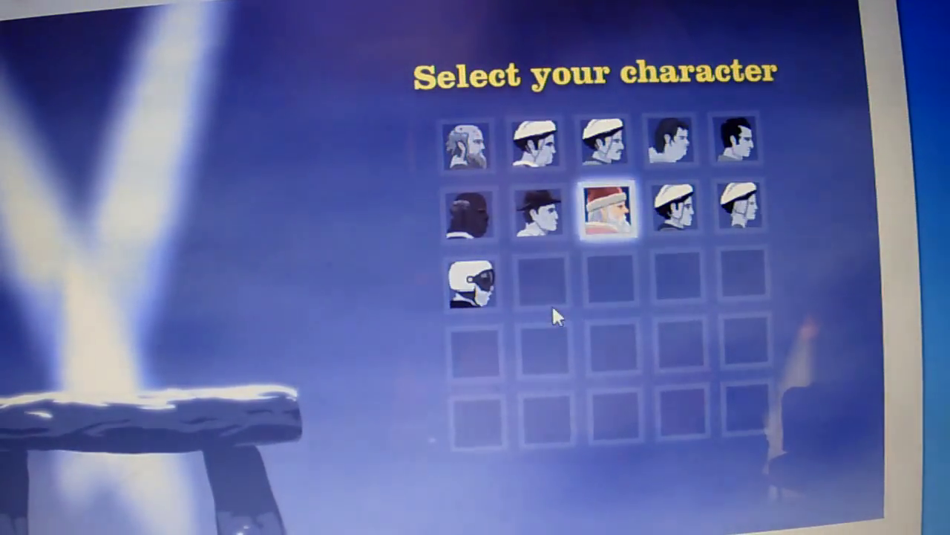
{"action": "left_click", "coordinate": [535, 141]}
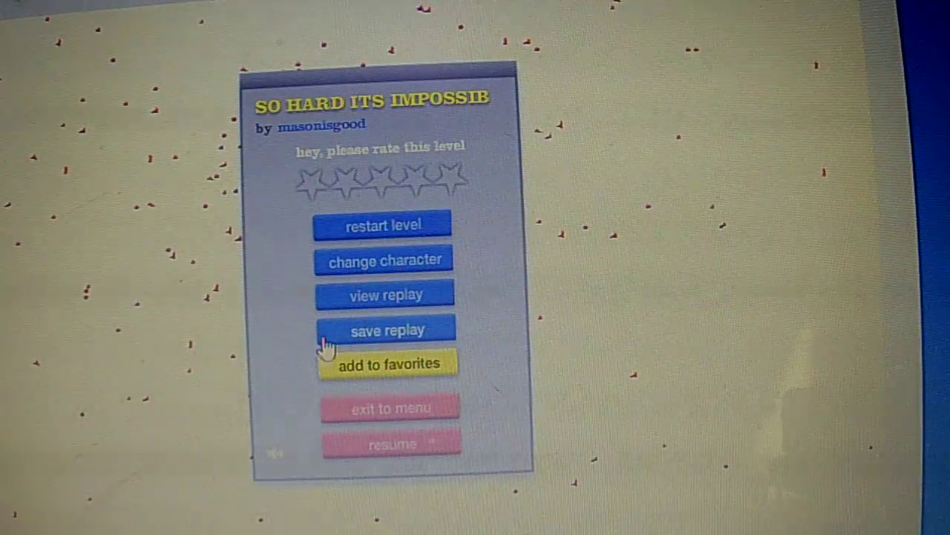
{"action": "left_click", "coordinate": [383, 260]}
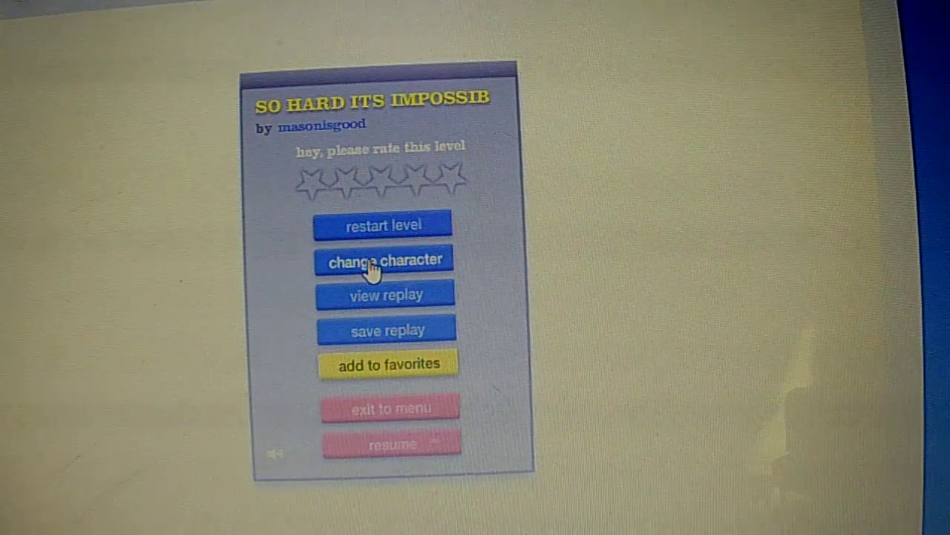
Step: Change character to the helmeted Segway rider and play the level again
{"action": "left_click", "coordinate": [385, 259]}
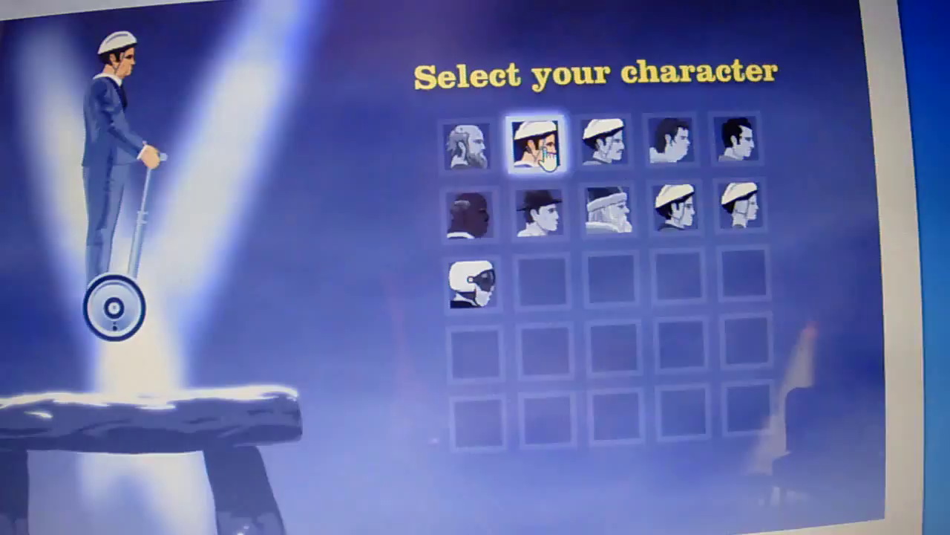
{"action": "left_click", "coordinate": [539, 147]}
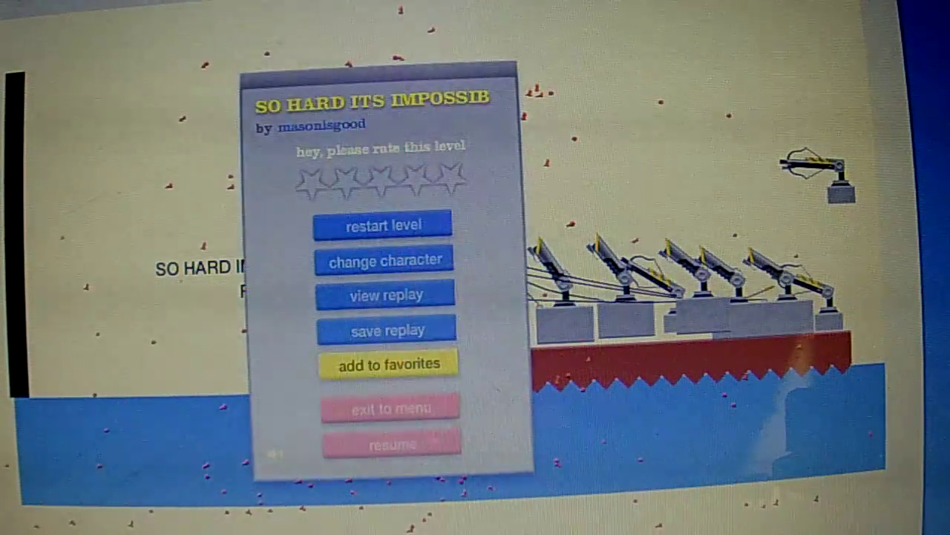
Step: Continue playing with the Segway rider, then restart the level from the pause menu
{"action": "left_click", "coordinate": [387, 442]}
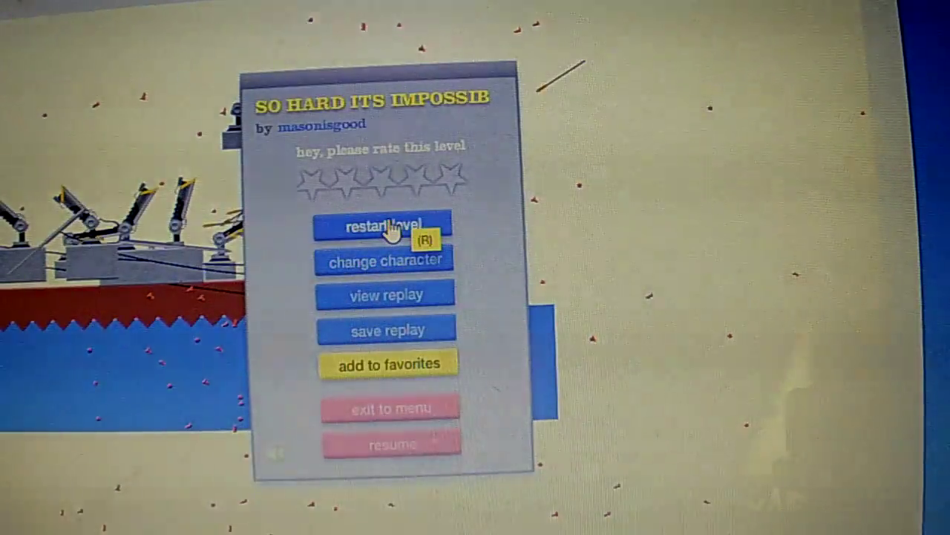
{"action": "left_click", "coordinate": [384, 224]}
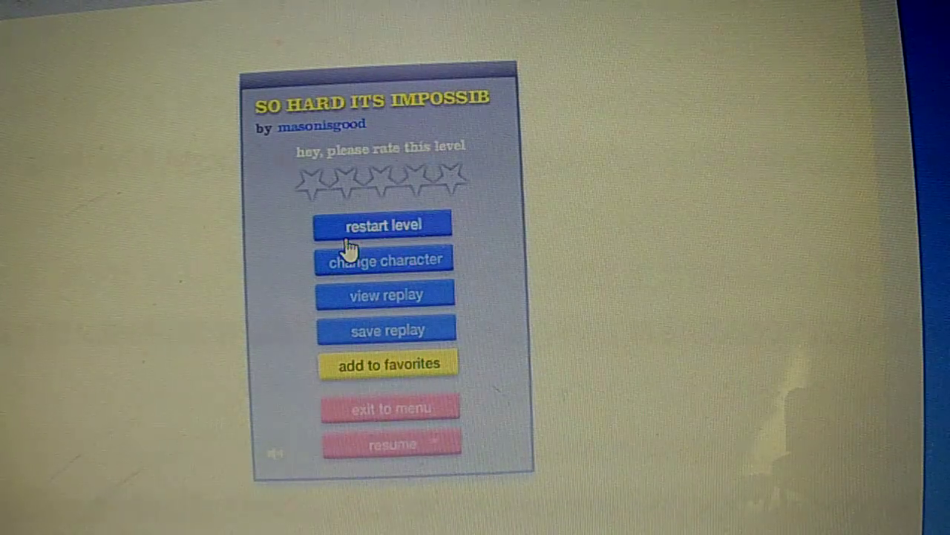
Step: Restart 'SO HARD ITS IMPOSSIB', play another attempt, and pause again
{"action": "left_click", "coordinate": [383, 224]}
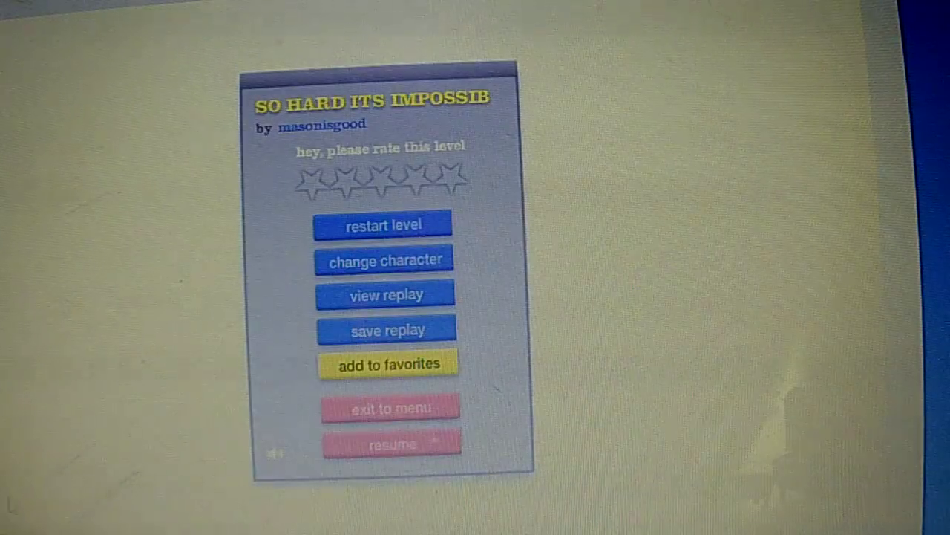
{"action": "left_click", "coordinate": [391, 442]}
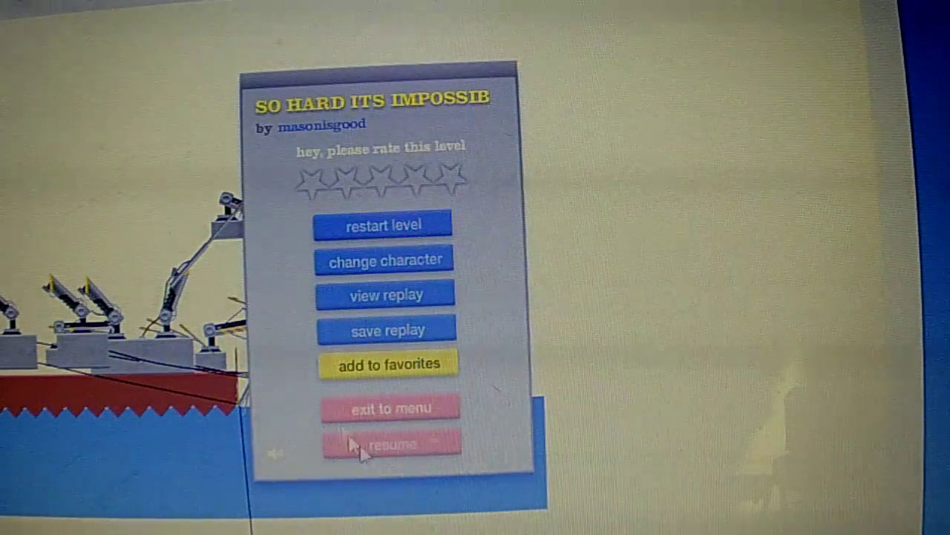
Step: Resume the paused level, then switch to the CyberLink YouCam webcam view
{"action": "left_click", "coordinate": [390, 407]}
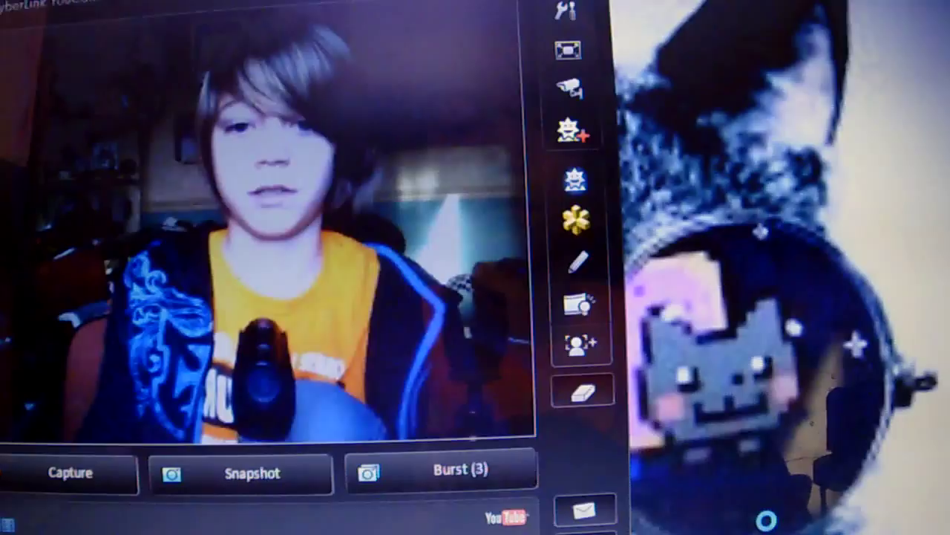
Step: Apply the flying black bird effect from YouCam's effects gallery to the webcam feed
{"action": "left_click", "coordinate": [569, 177]}
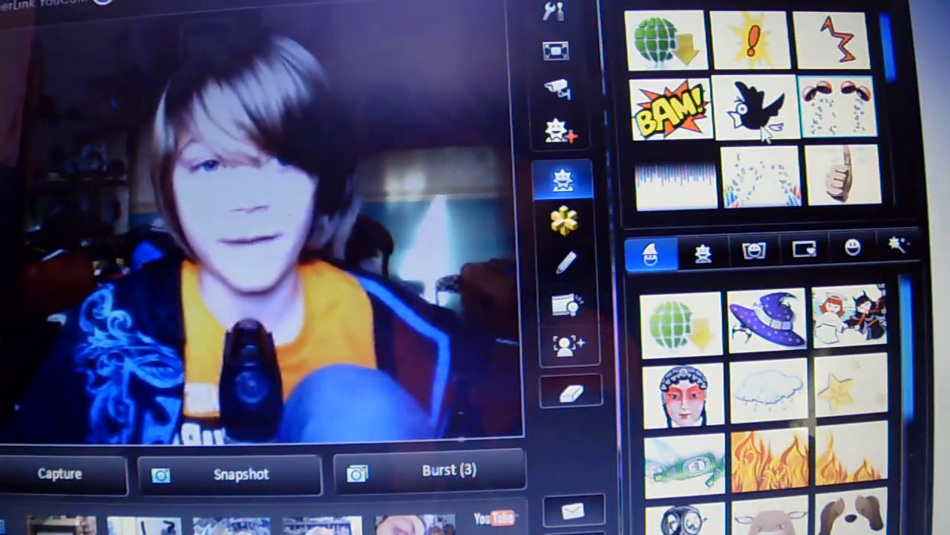
{"action": "left_click", "coordinate": [756, 106]}
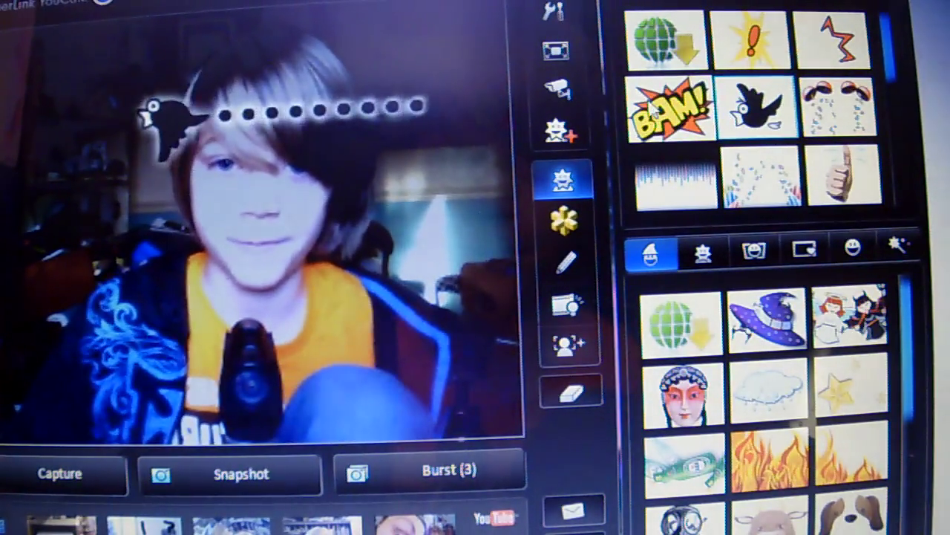